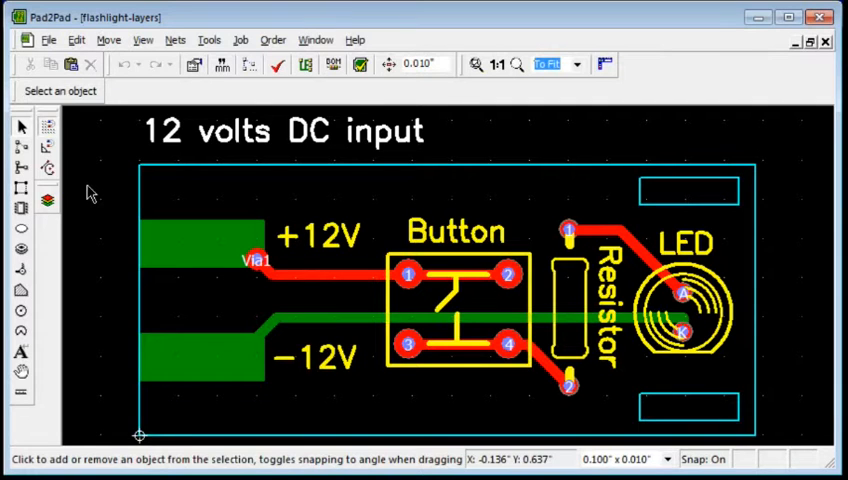
mouse_move(262, 144)
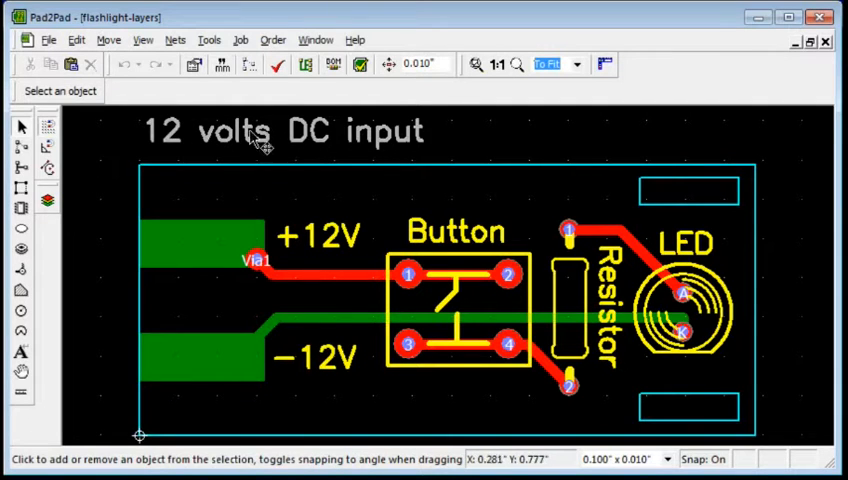
mouse_move(490, 168)
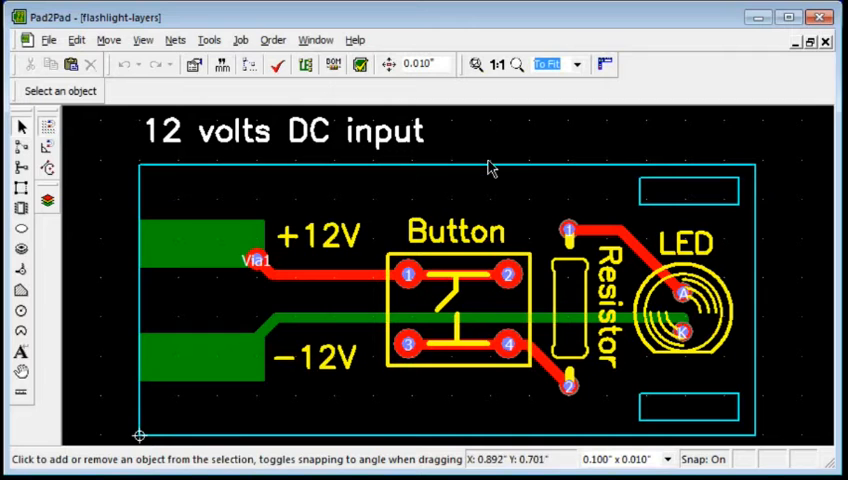
mouse_move(424, 240)
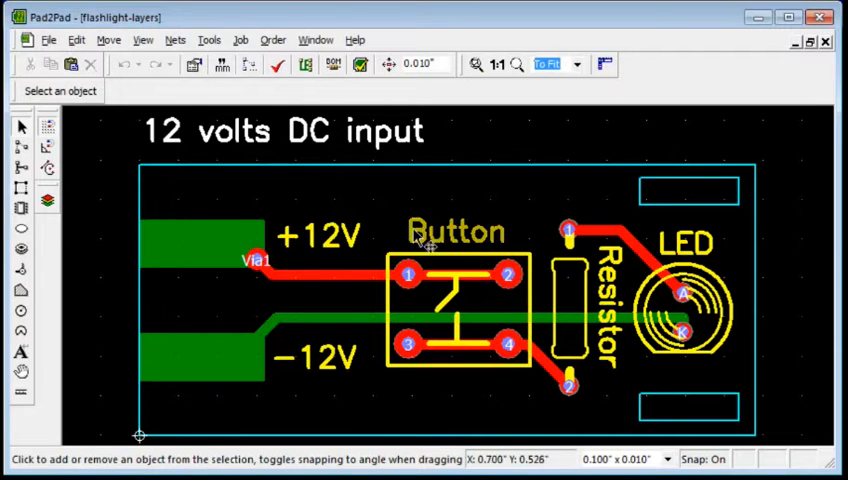
mouse_move(520, 216)
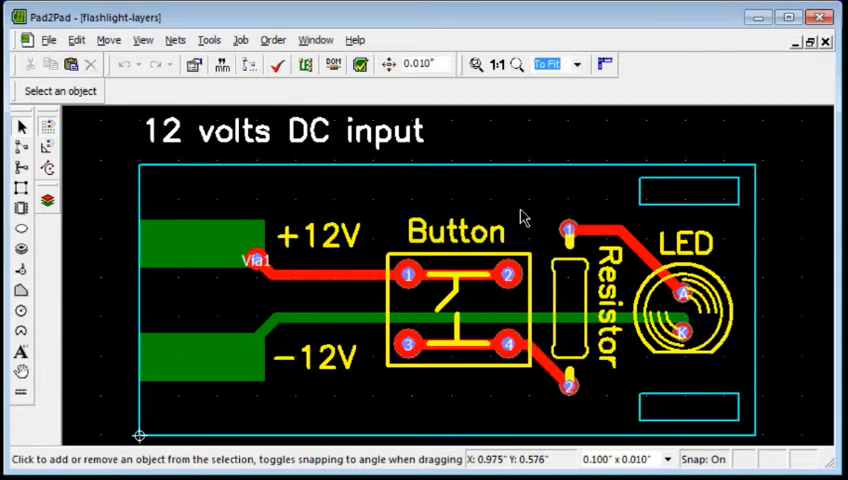
mouse_move(368, 264)
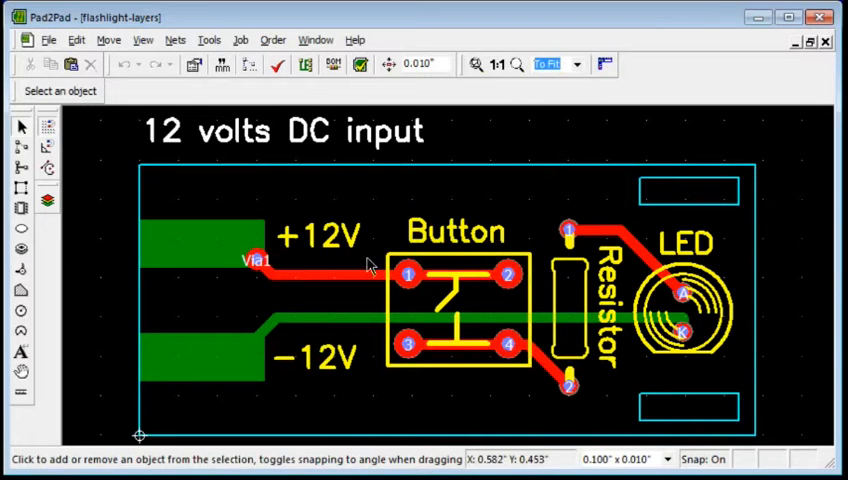
mouse_move(382, 392)
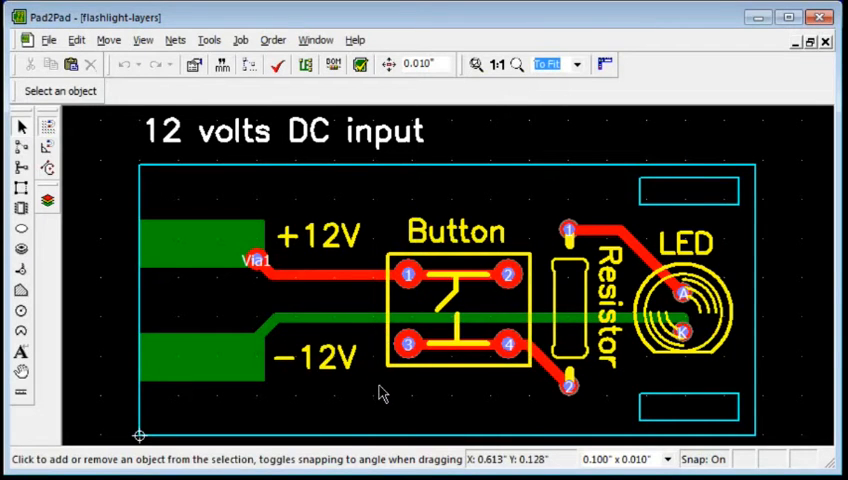
mouse_move(144, 324)
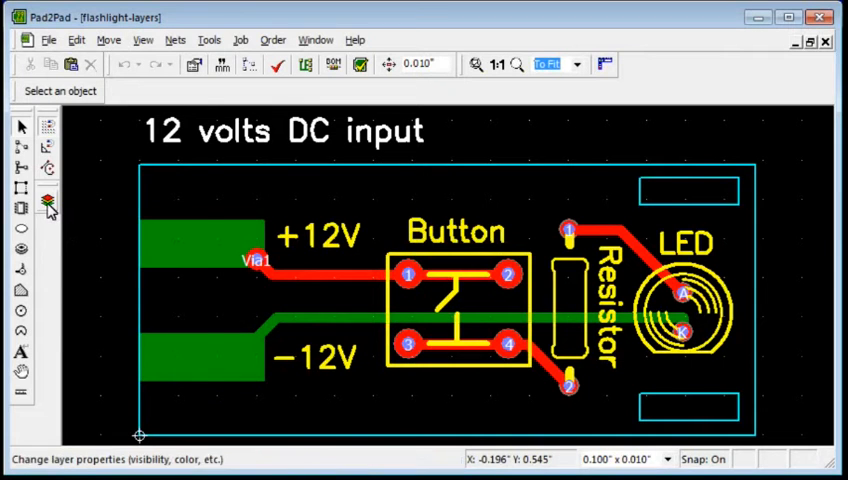
Bring up the board's Layers list via the Layer properties tool.
left_click(48, 200)
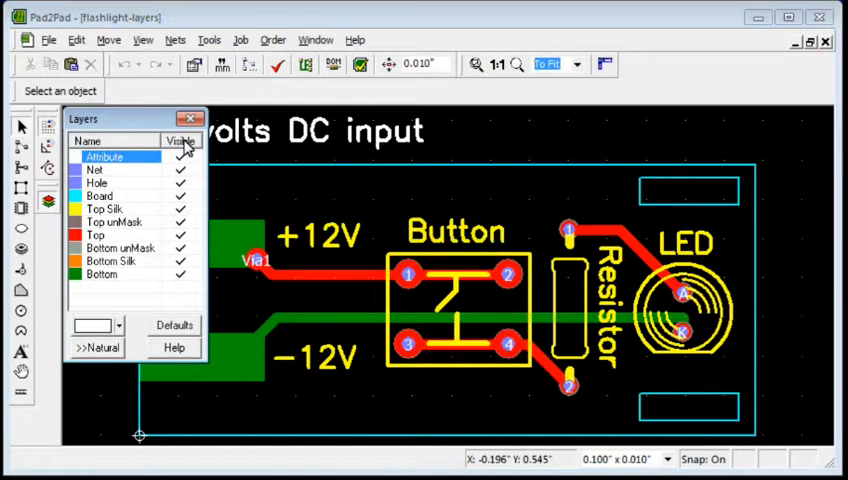
mouse_move(182, 148)
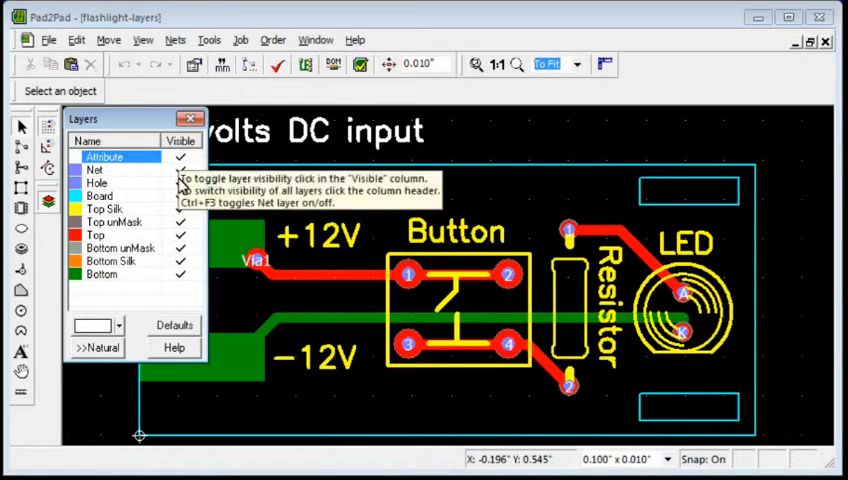
mouse_move(254, 182)
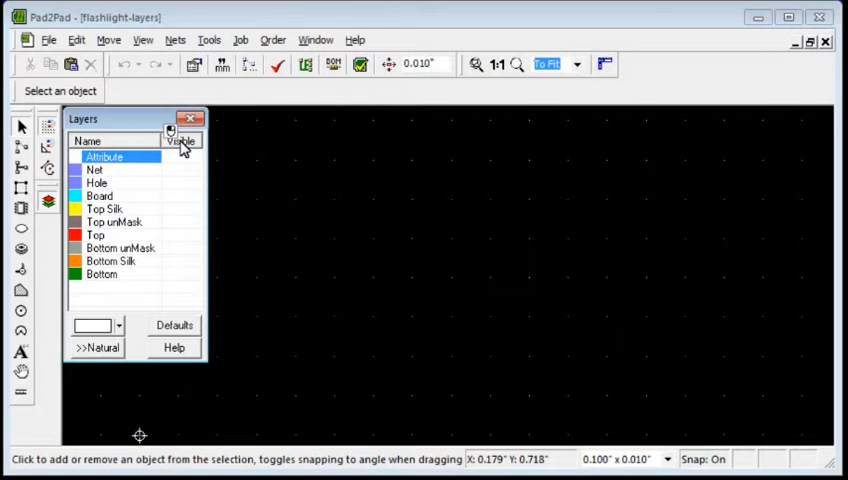
mouse_move(280, 204)
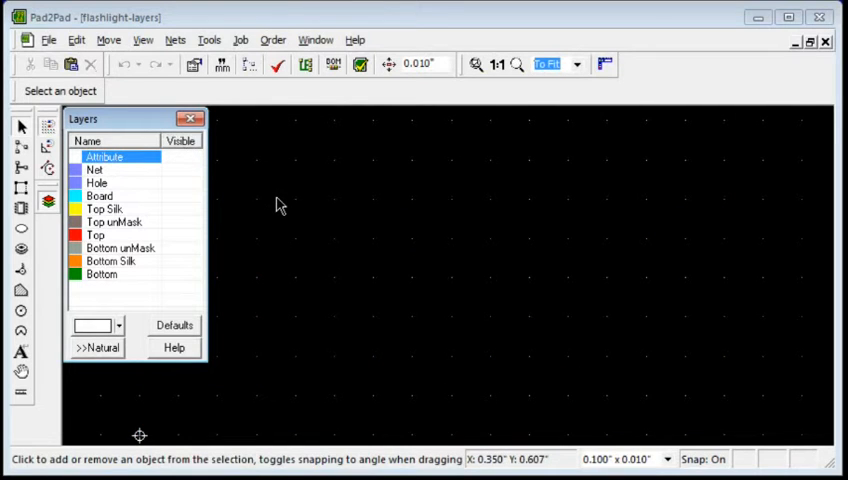
mouse_move(182, 204)
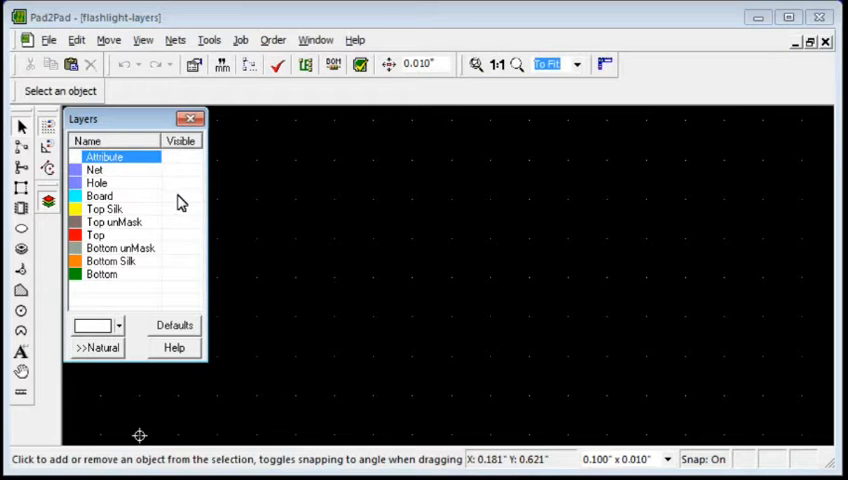
Make the Board outline and Top copper layers visible.
left_click(100, 196)
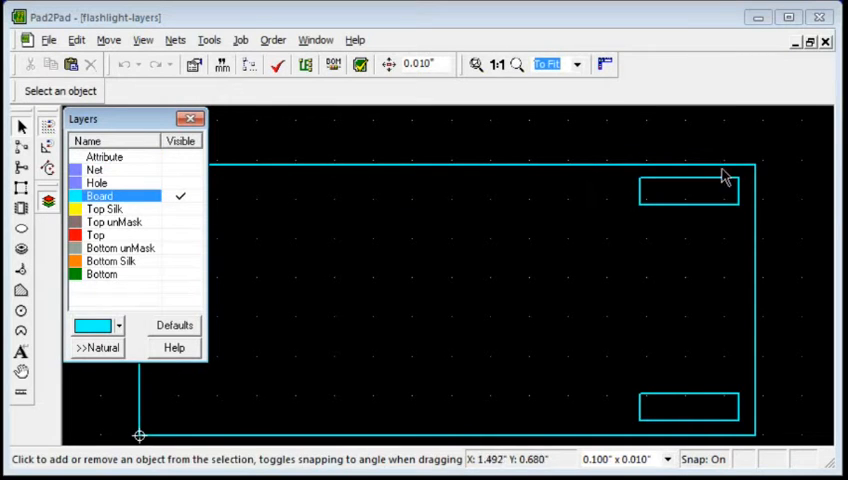
mouse_move(592, 238)
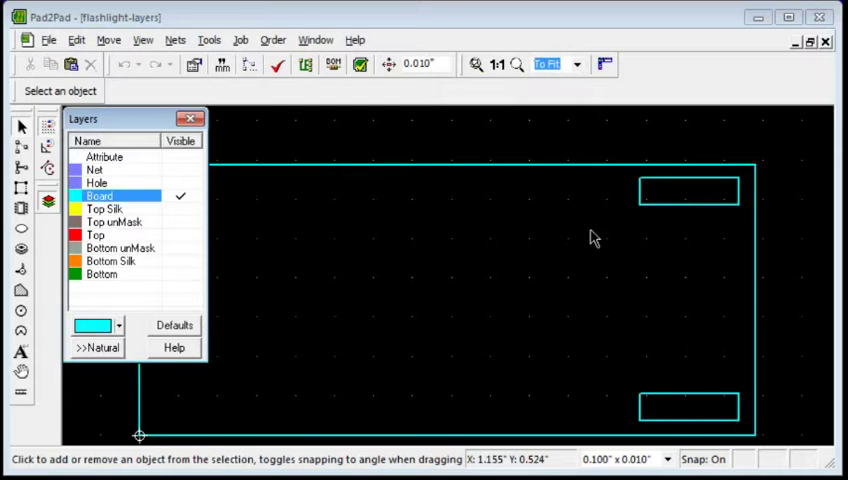
mouse_move(240, 244)
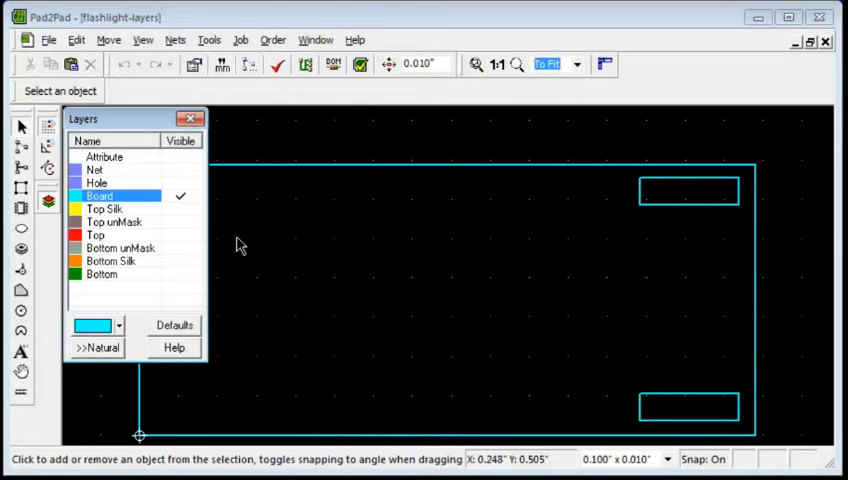
left_click(96, 234)
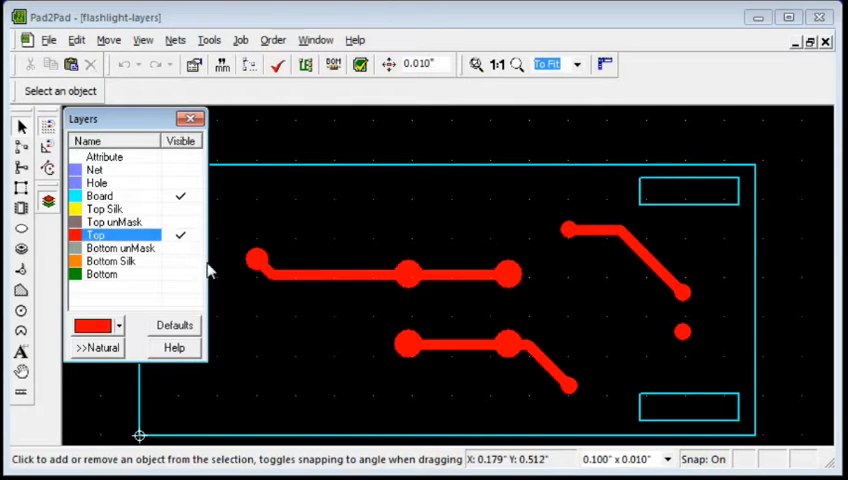
mouse_move(252, 216)
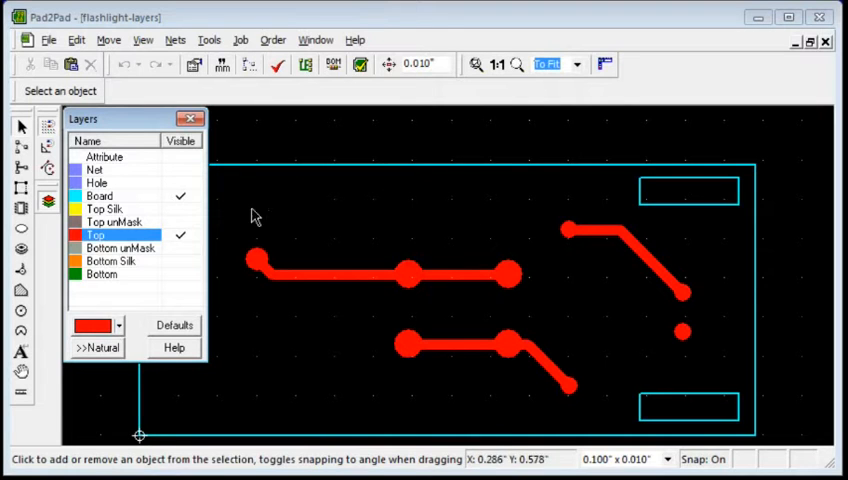
mouse_move(490, 362)
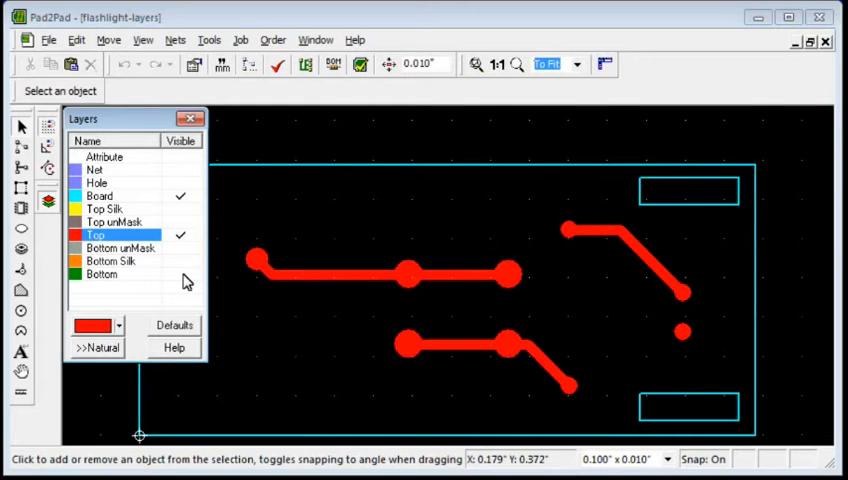
Make the Bottom copper layer visible, adding the green bottom traces.
left_click(102, 274)
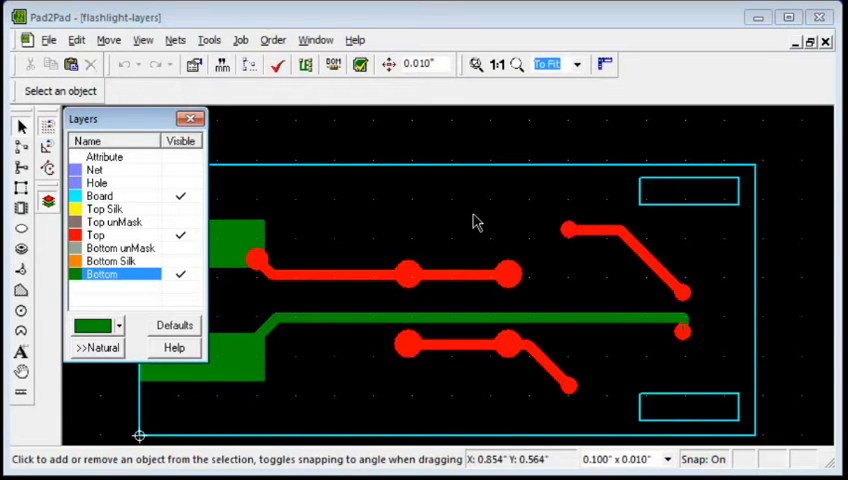
mouse_move(236, 180)
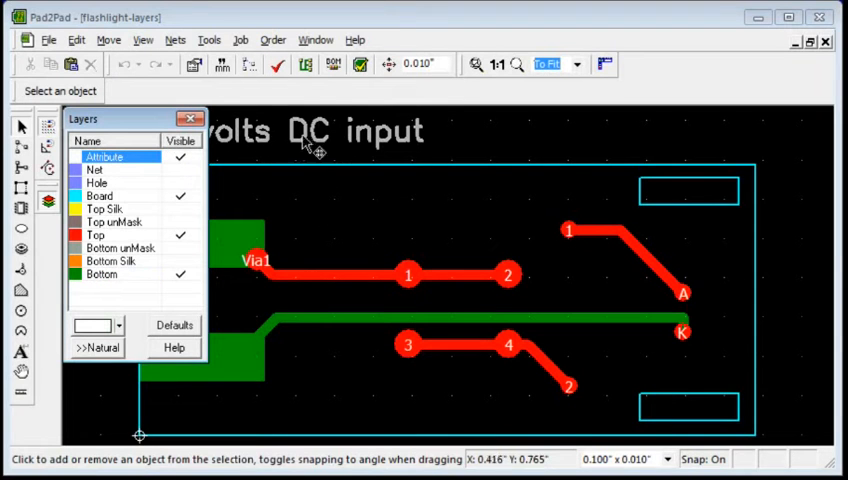
mouse_move(330, 278)
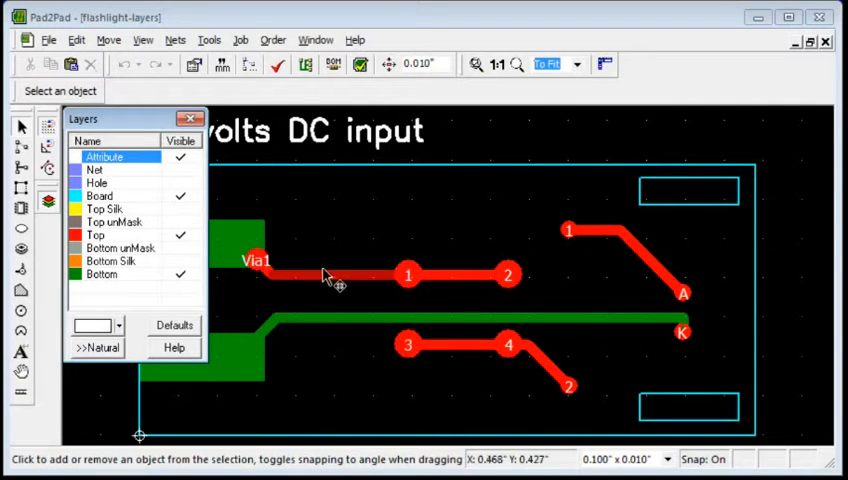
mouse_move(364, 208)
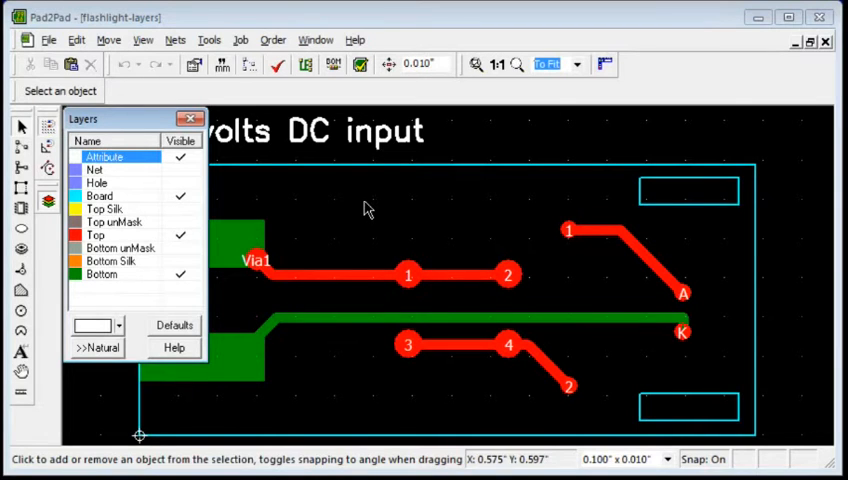
mouse_move(230, 204)
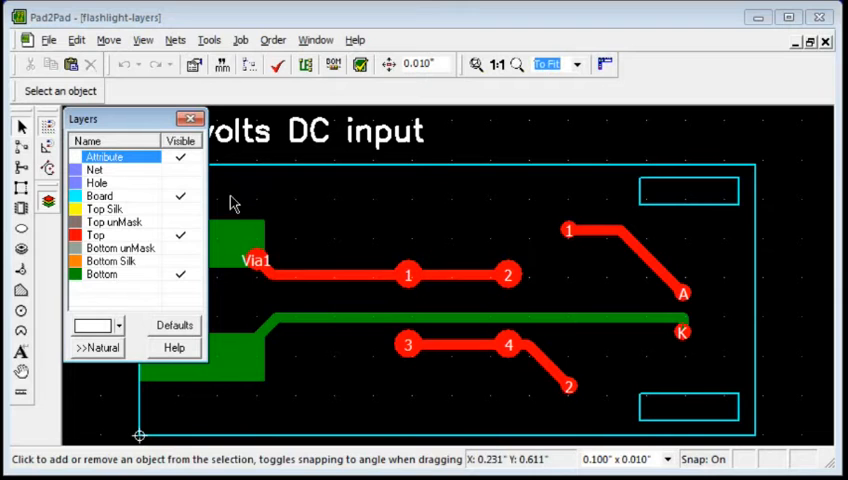
mouse_move(180, 214)
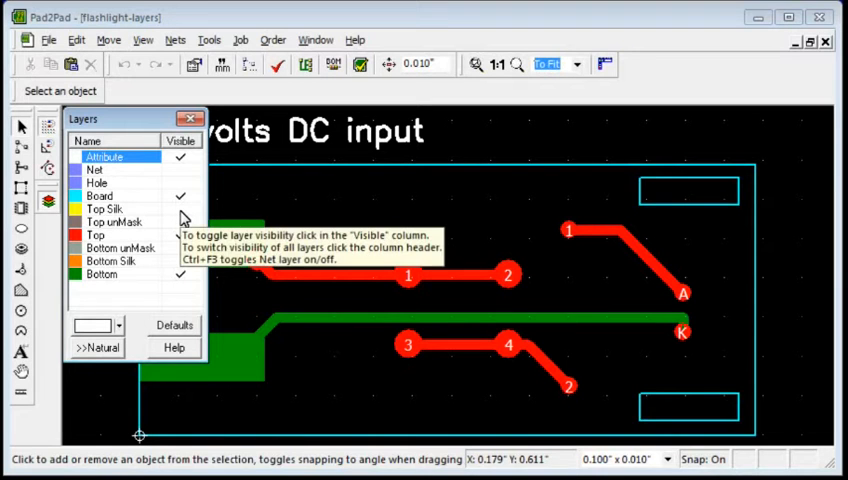
Show the Top Silk and Top unMask layers, then make Top the working layer.
left_click(104, 208)
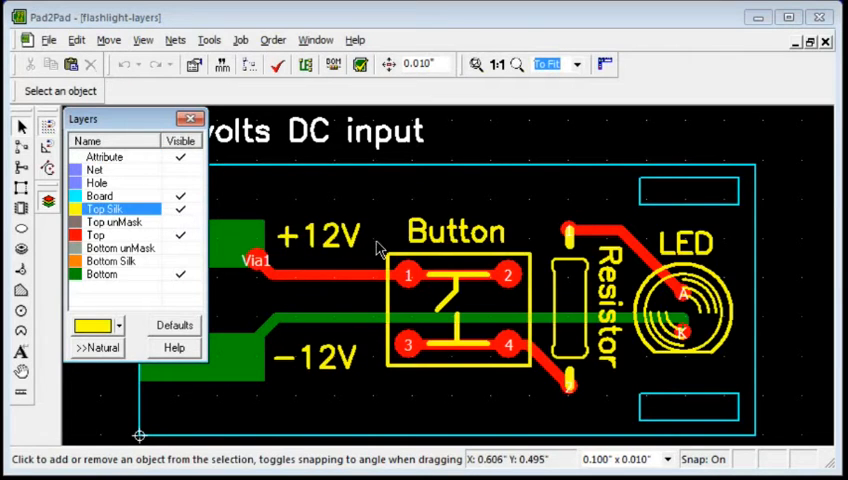
mouse_move(424, 244)
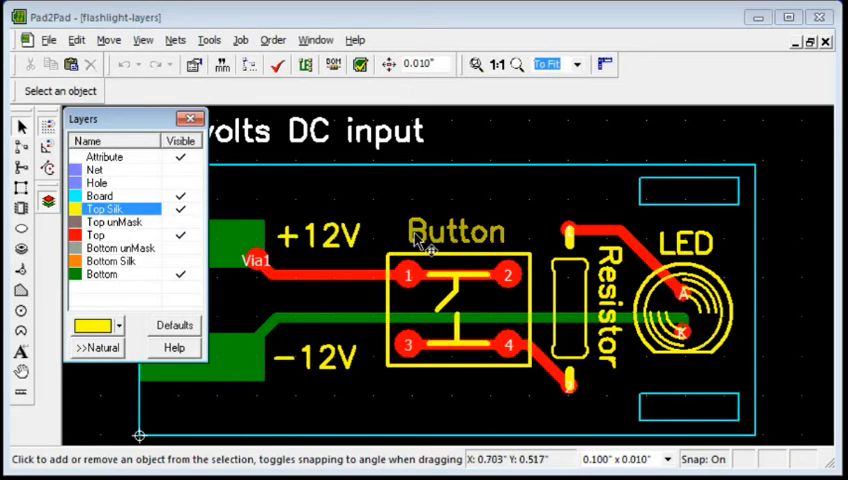
mouse_move(620, 296)
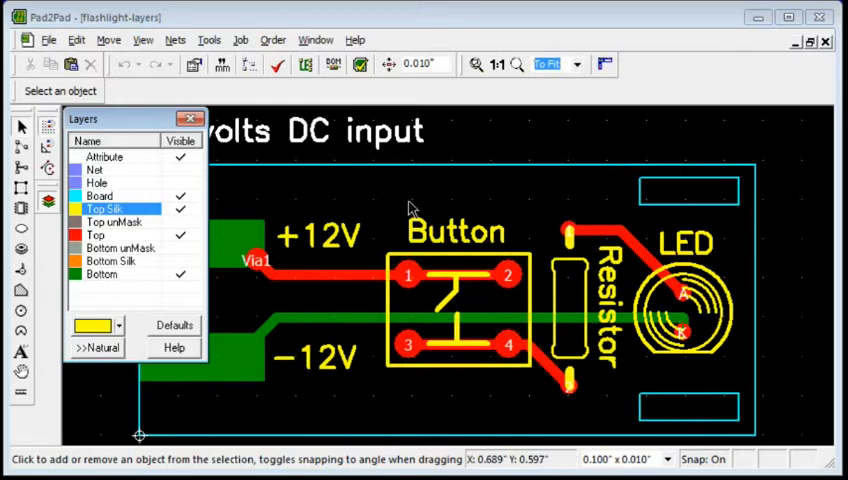
left_click(96, 234)
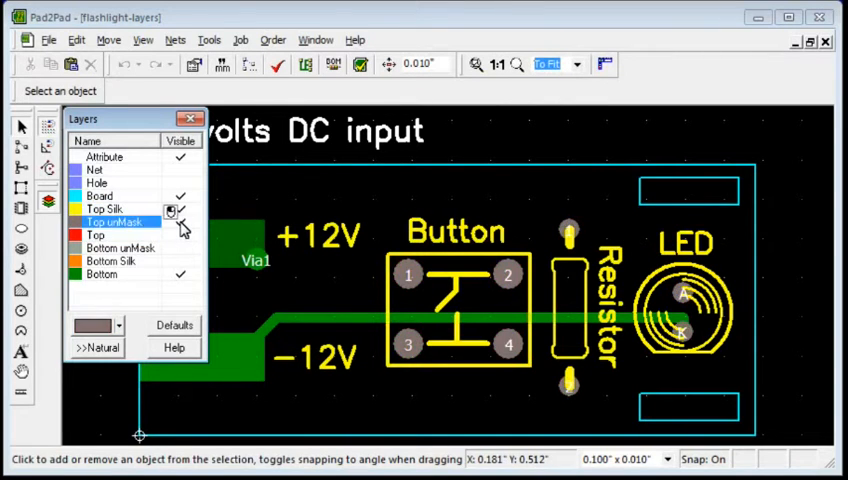
left_click(170, 220)
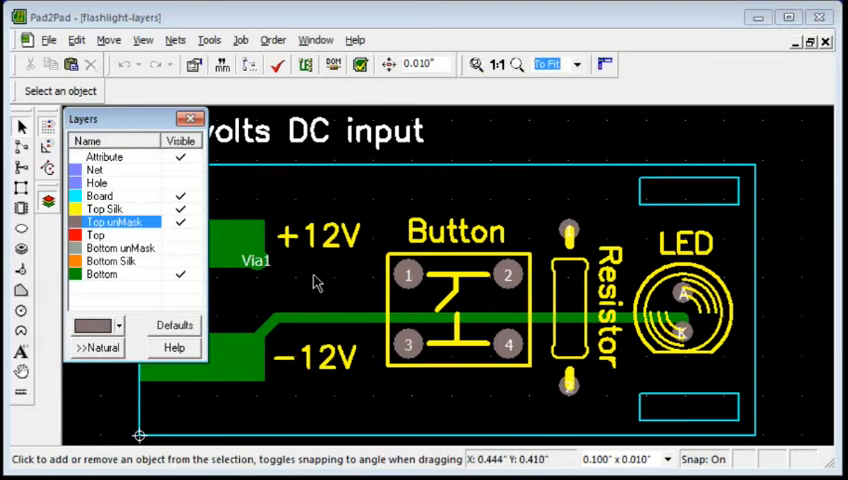
mouse_move(424, 290)
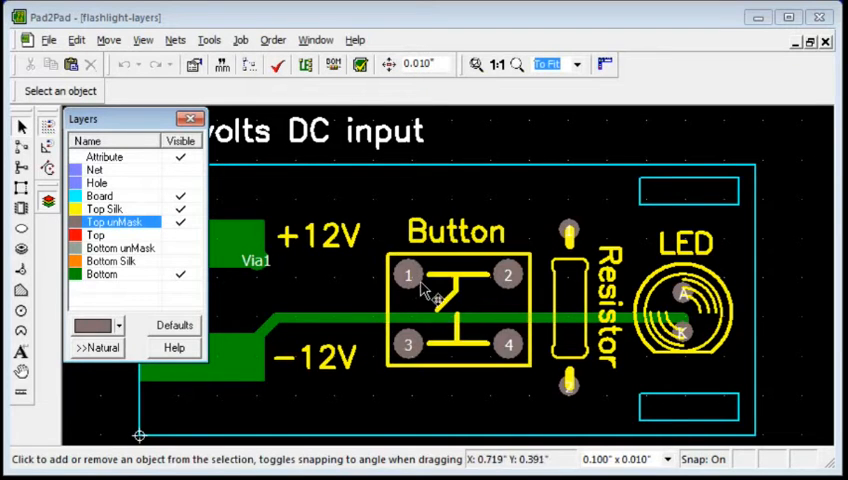
mouse_move(428, 290)
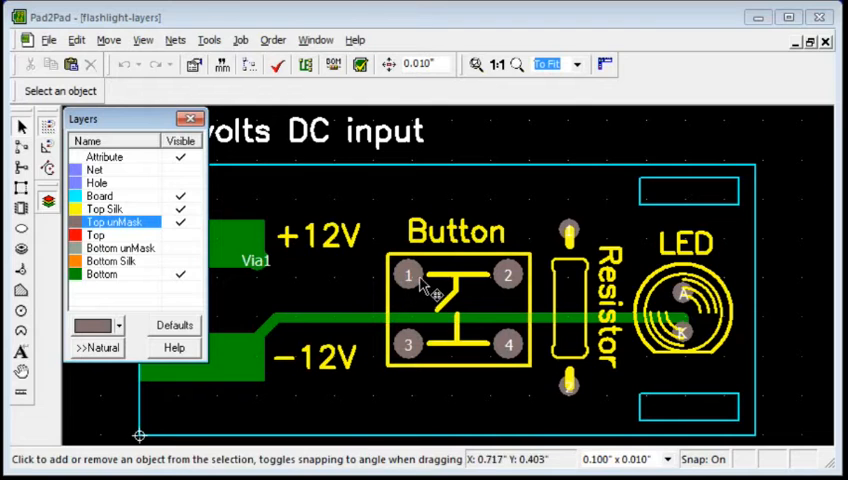
mouse_move(364, 292)
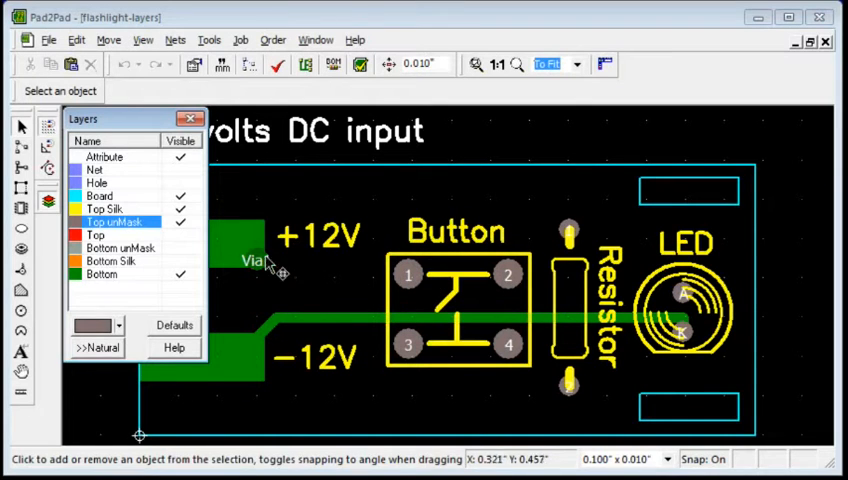
left_click(96, 234)
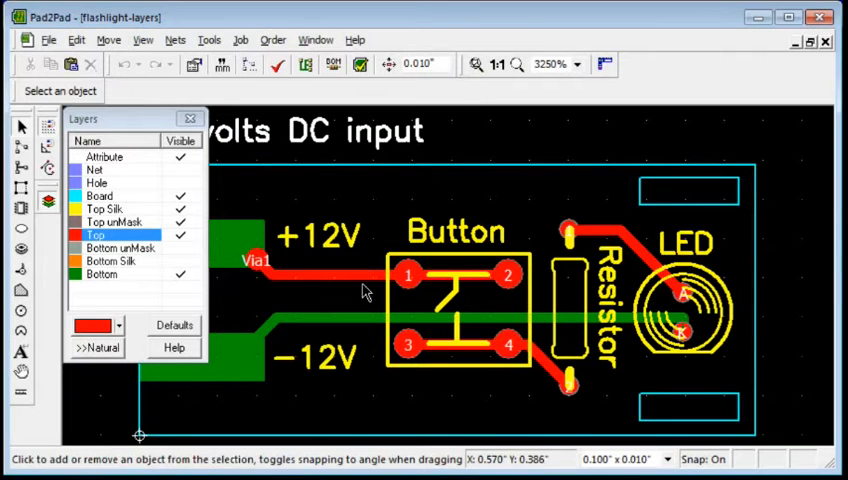
mouse_move(348, 304)
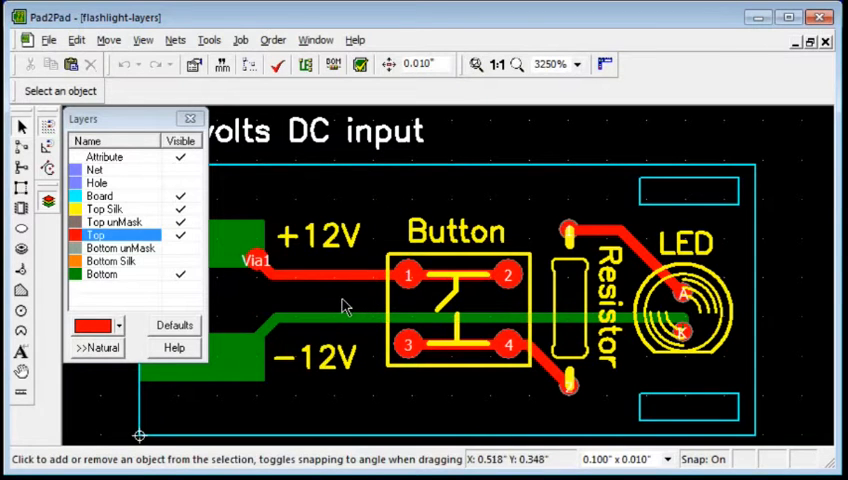
Make the Bottom unMask layer visible, revealing the grey exposed areas.
left_click(178, 246)
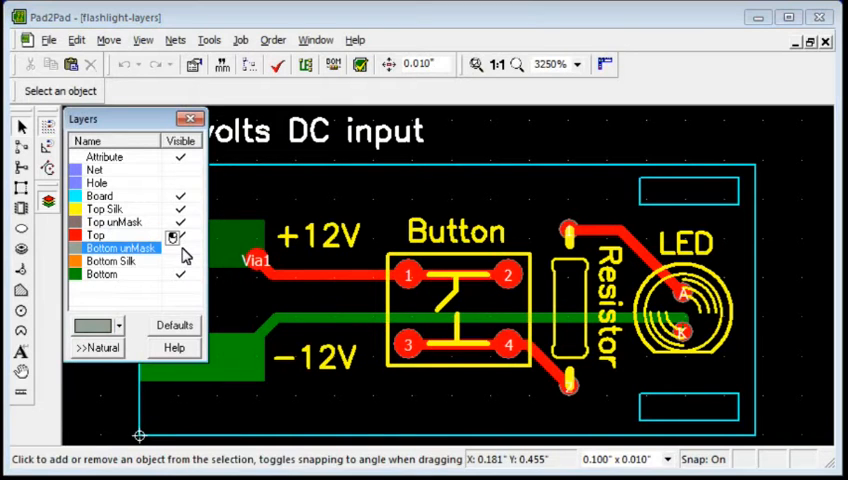
left_click(180, 246)
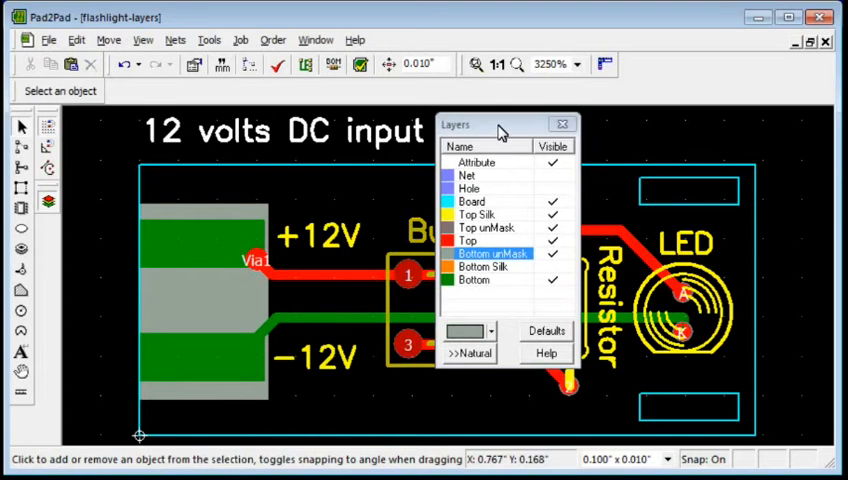
Move the Layers list aside and place a round pad above the +12V label.
left_click_drag(502, 124, 170, 120)
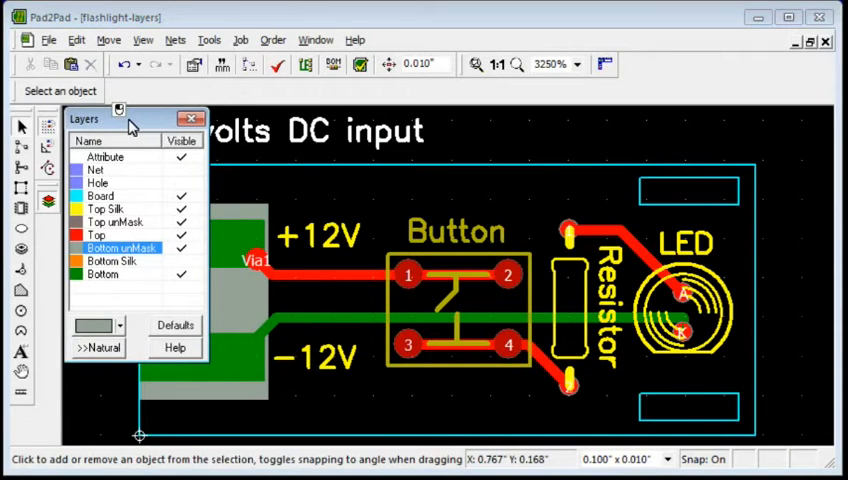
left_click(180, 246)
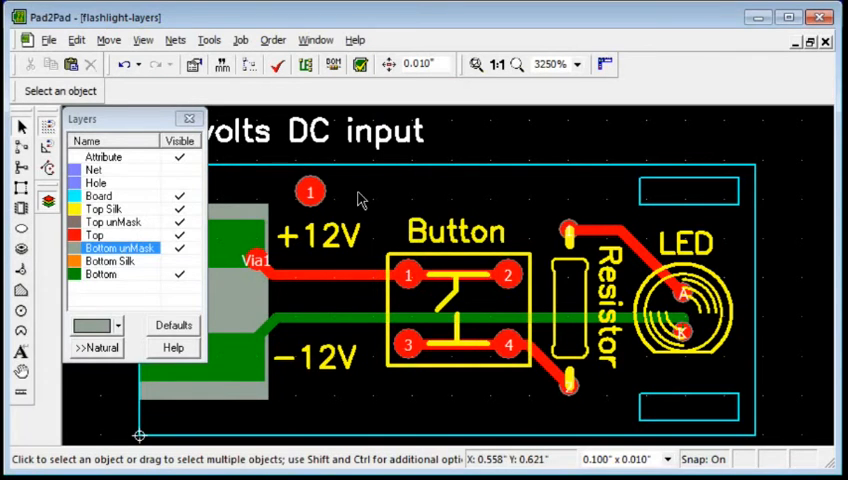
mouse_move(388, 212)
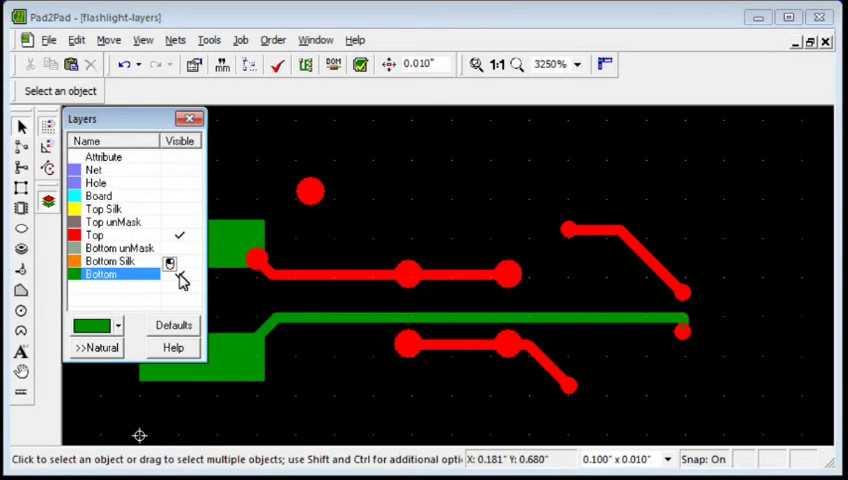
Turn the Bottom layer's visibility back on so every layer shows.
left_click(170, 264)
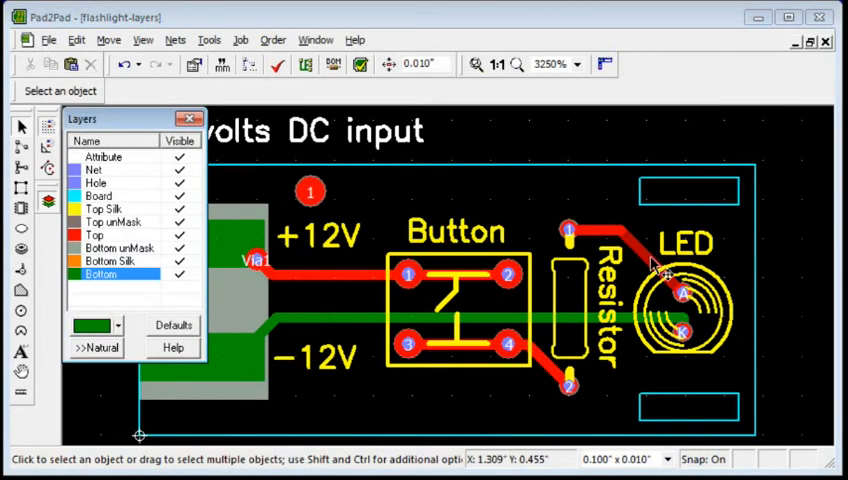
mouse_move(640, 248)
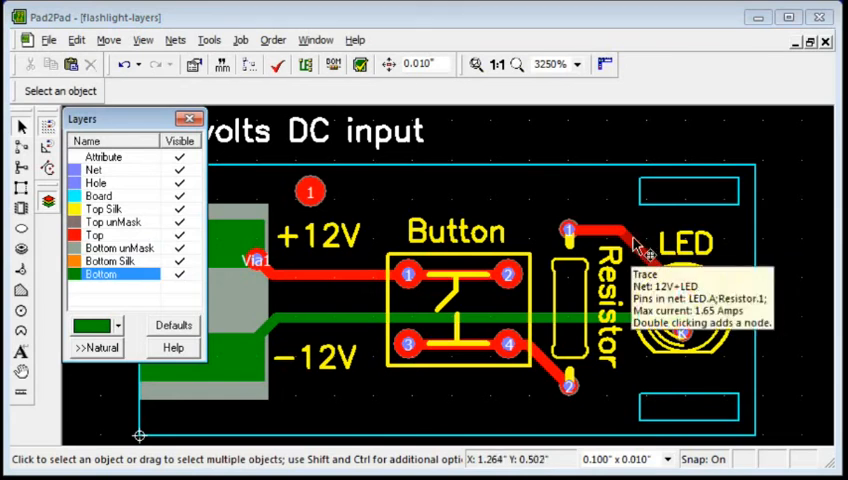
Reassign the selected Button-to-LED trace to the Bottom copper layer.
left_click(640, 244)
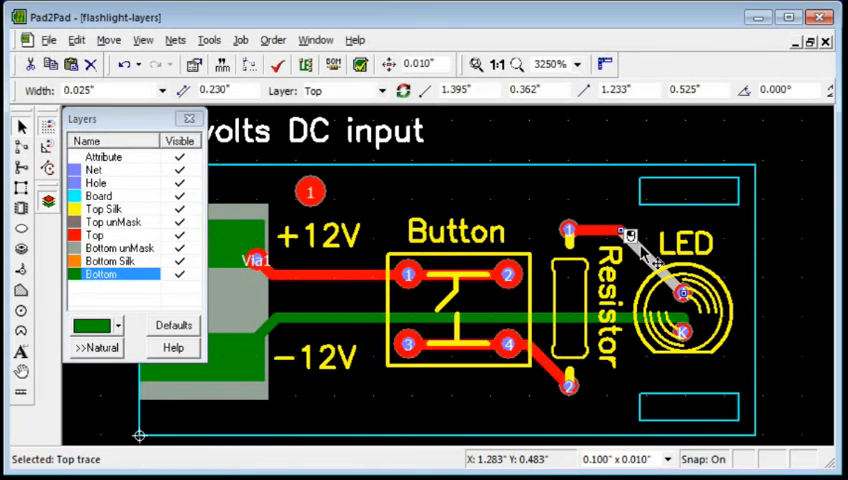
mouse_move(580, 216)
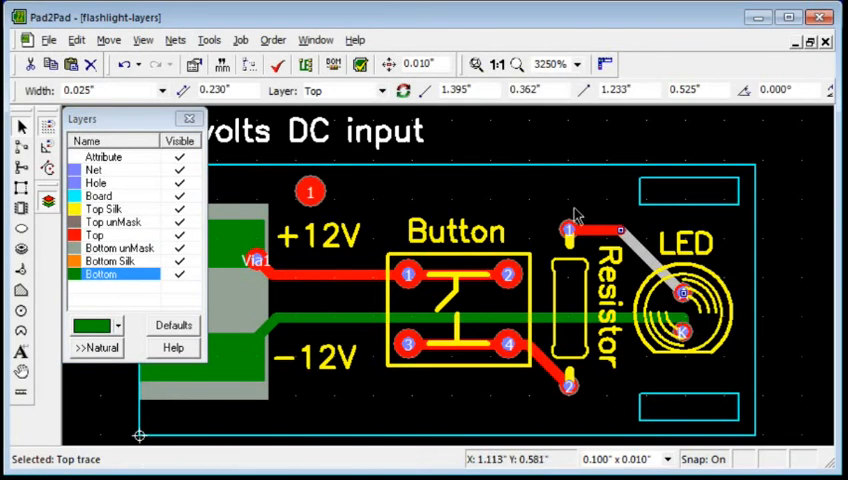
left_click(388, 90)
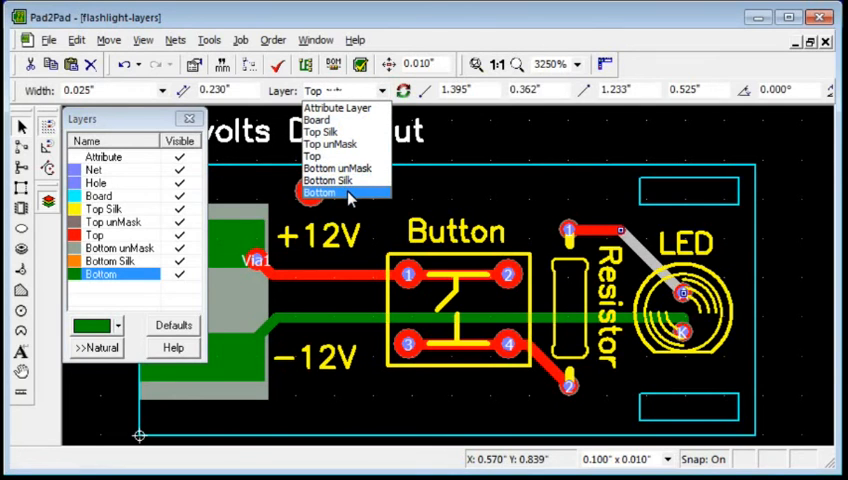
left_click(320, 192)
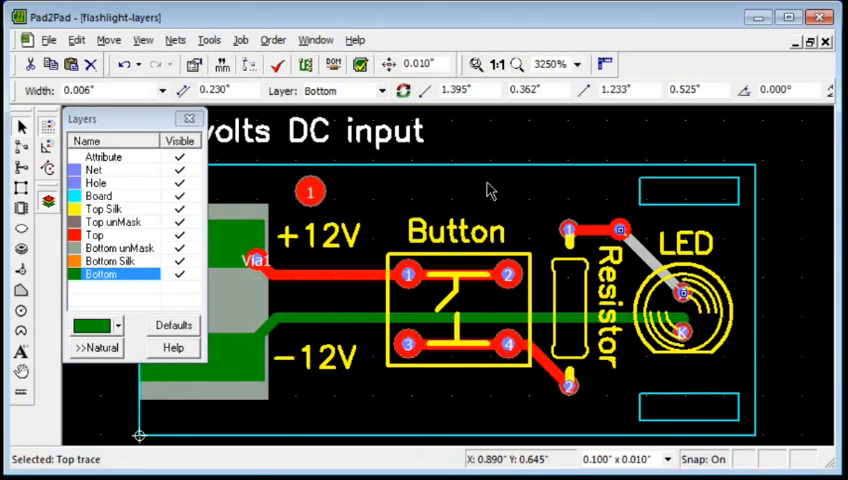
left_click(620, 250)
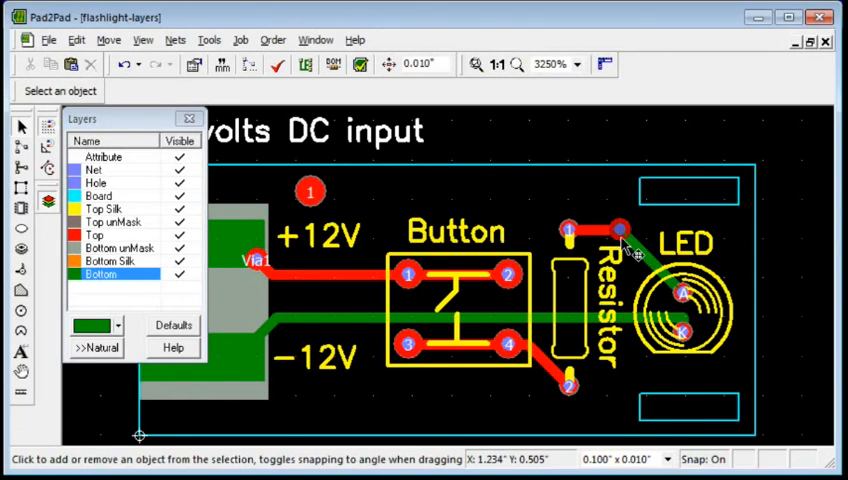
mouse_move(618, 224)
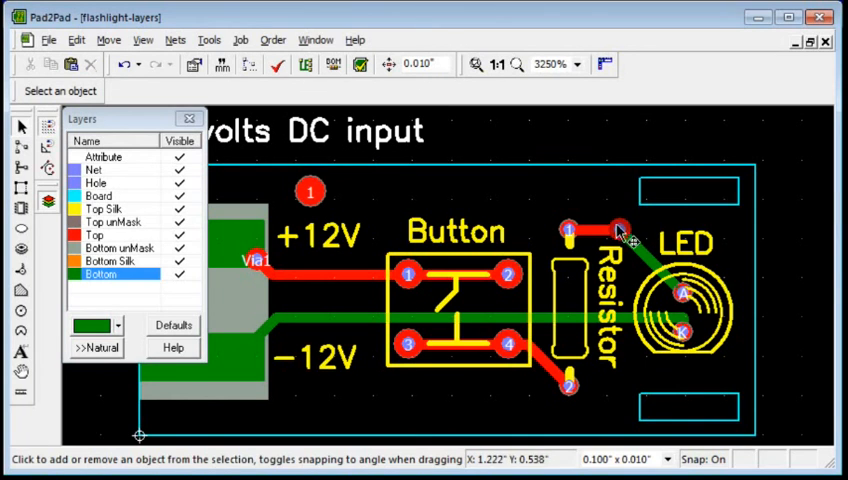
mouse_move(630, 236)
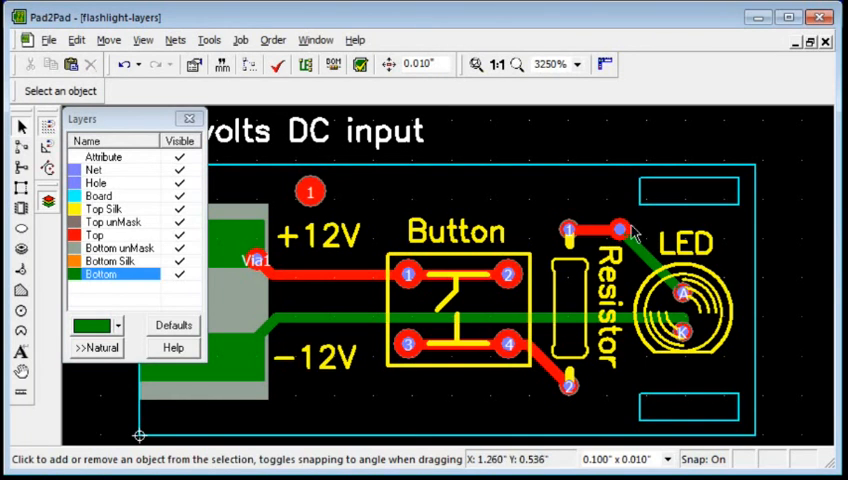
mouse_move(532, 196)
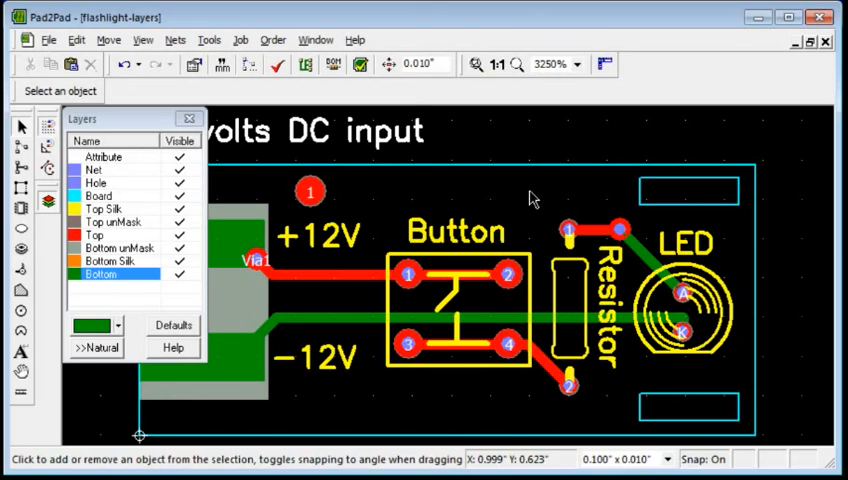